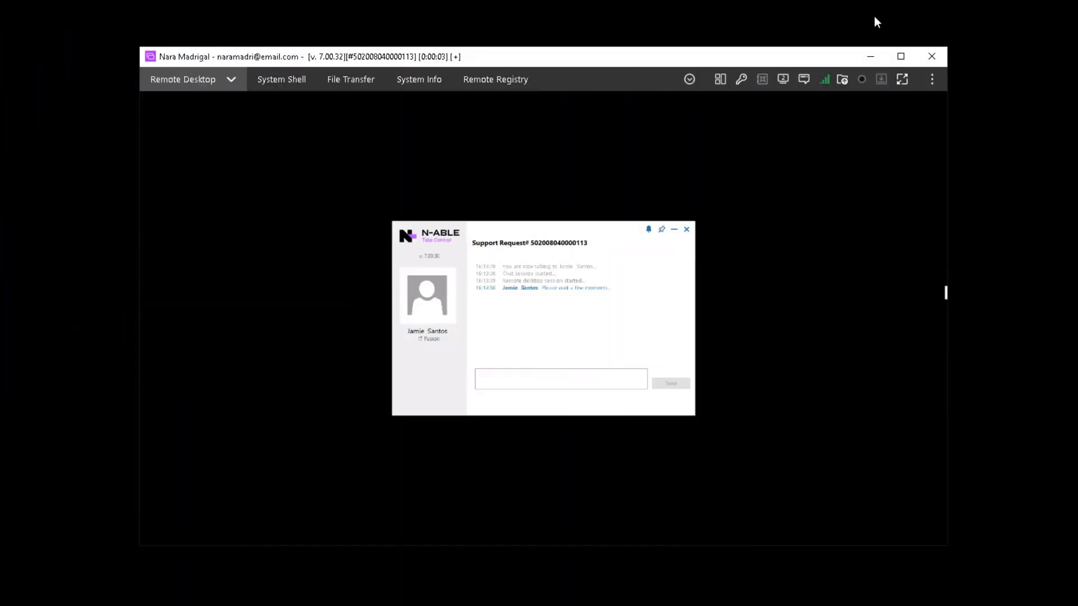
pyautogui.moveTo(350, 94)
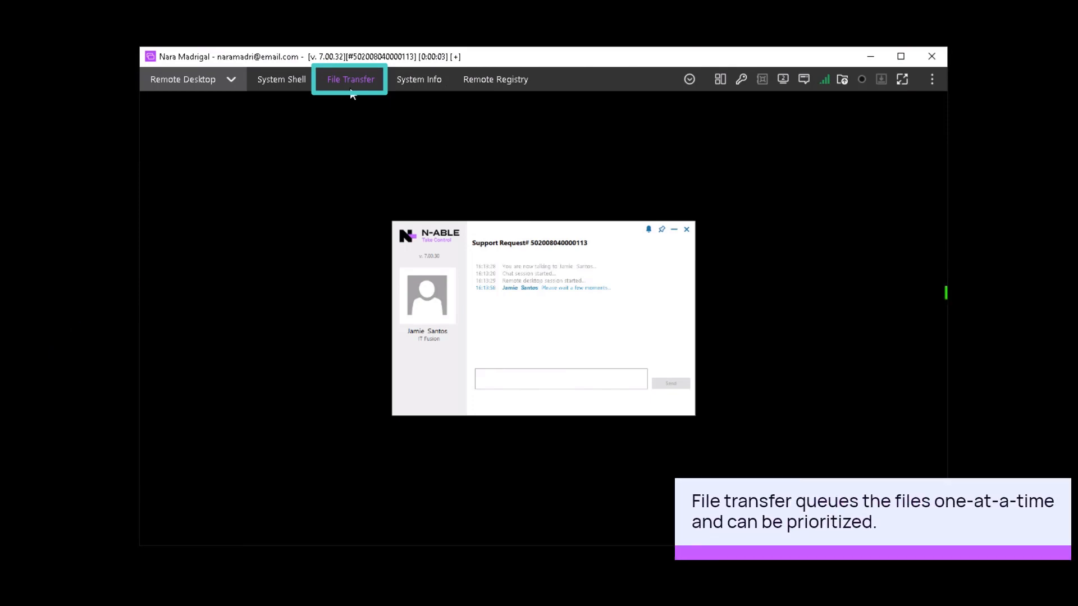
# Show the File Transfer view and expand My Documents in the local folder tree
pyautogui.click(350, 78)
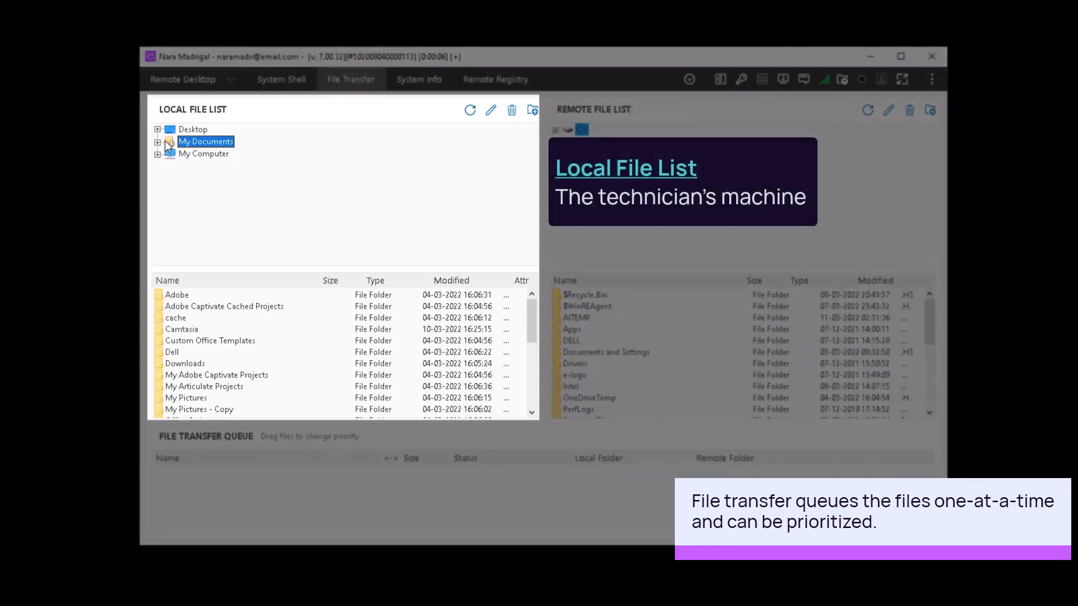
pyautogui.click(158, 141)
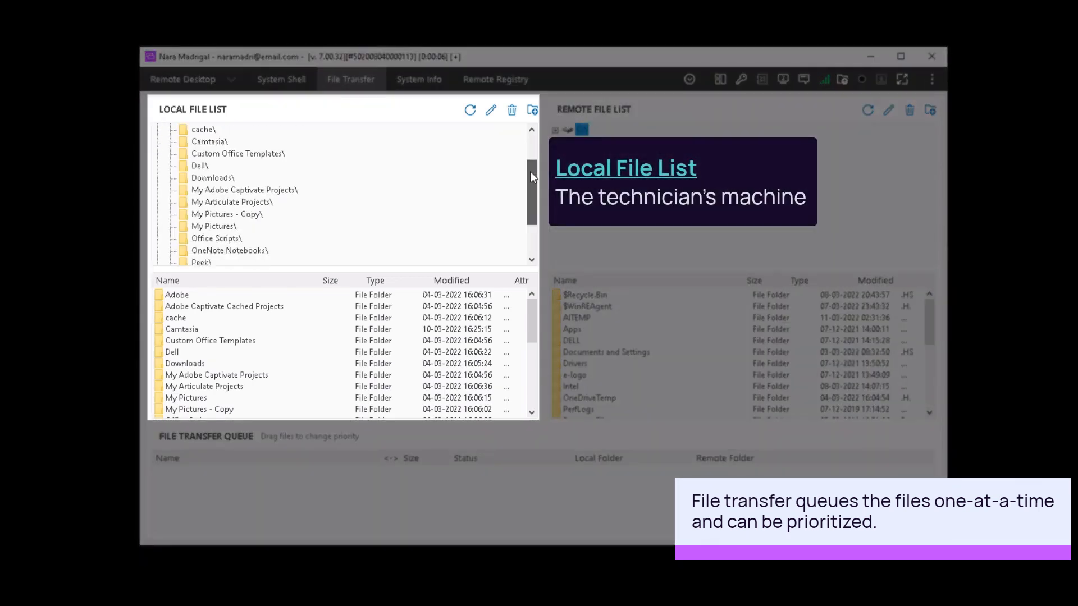